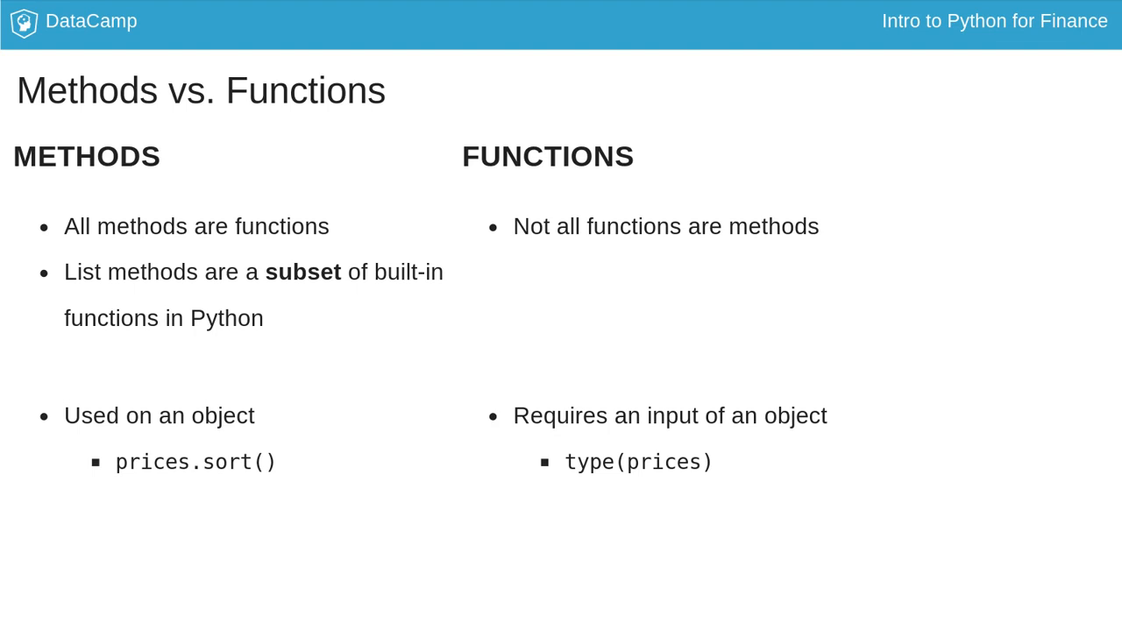
Step: Advance to the List Methods - sort slide showing the three-value prices list
{"action": "key", "text": "Right"}
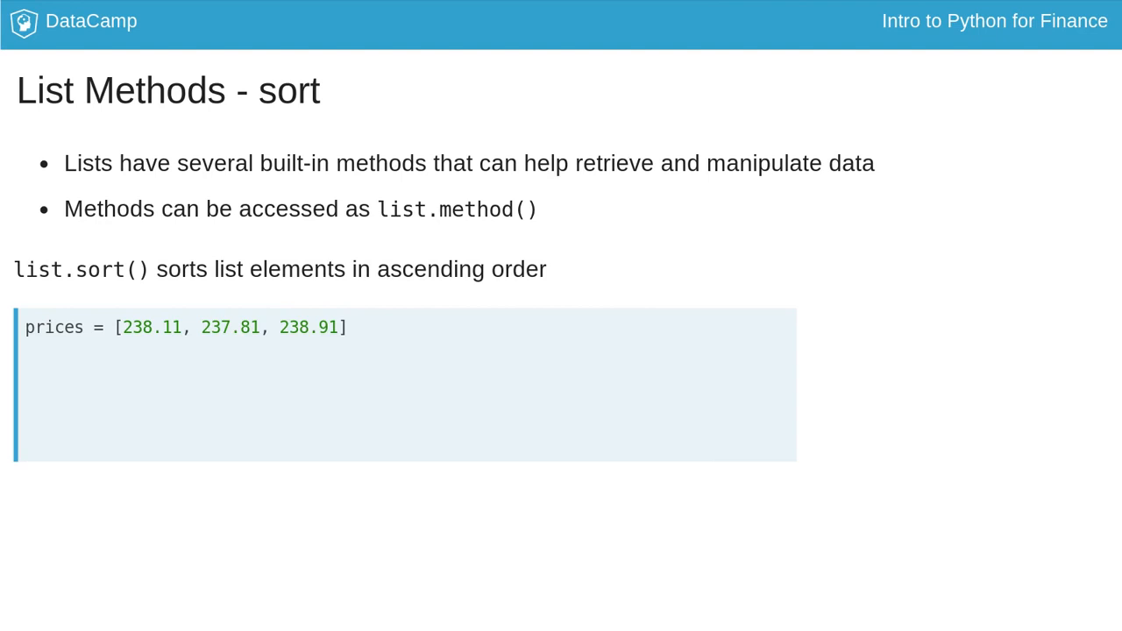
Step: Play out the prices.sort() and print(prices) example, reaching the append and extend slide
{"action": "type", "text": "prices.sor"}
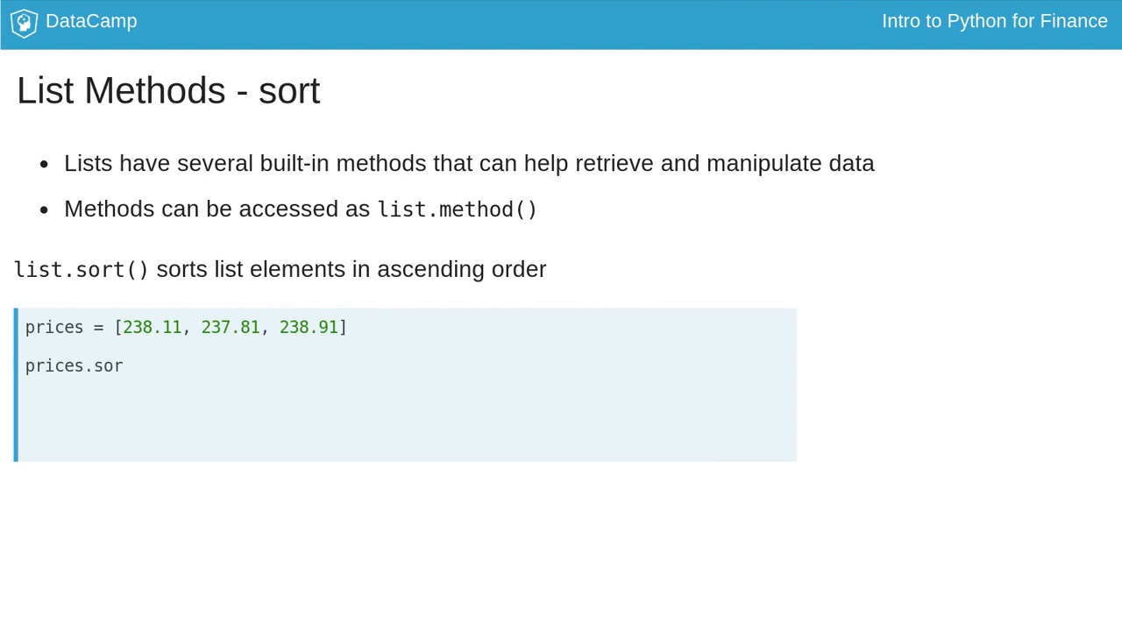
{"action": "type", "text": "t()"}
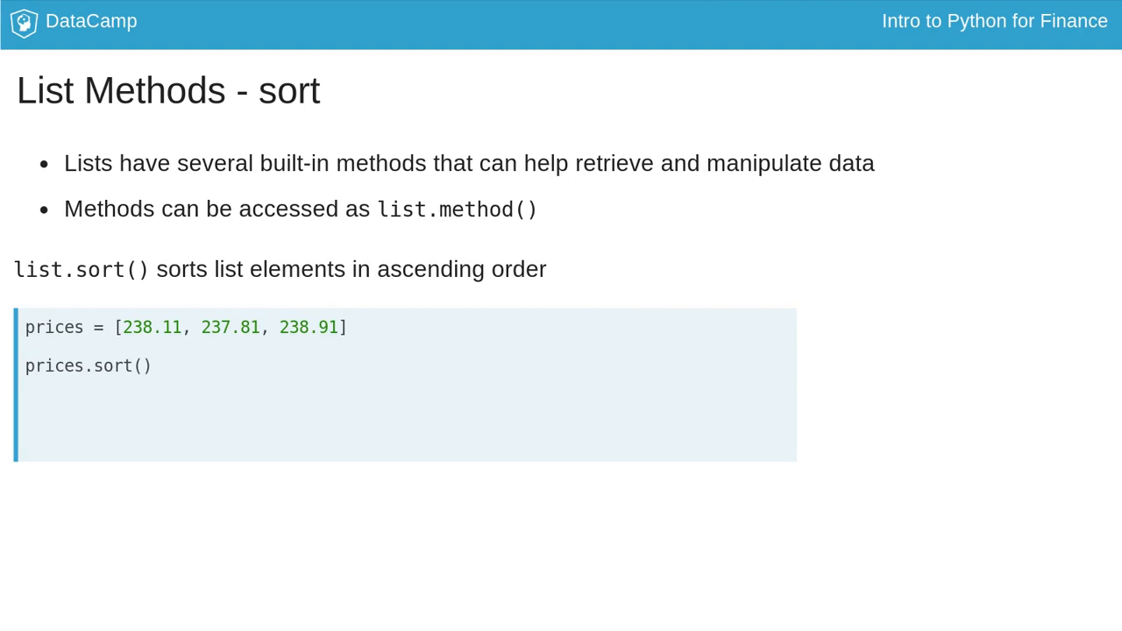
{"action": "type", "text": "print(prices)"}
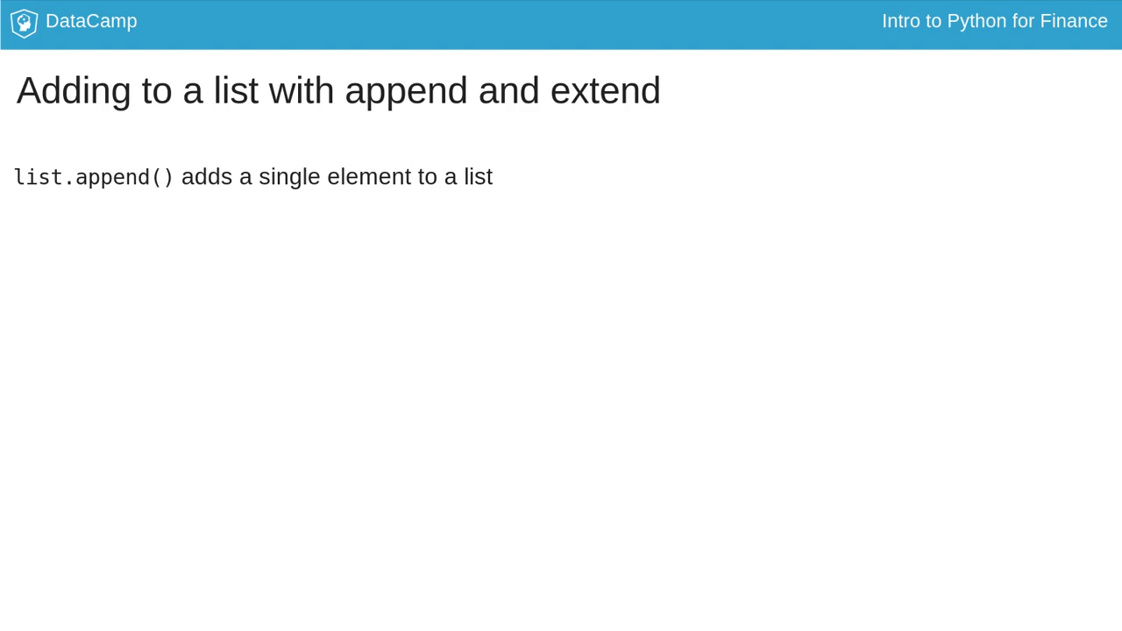
Step: Build the months list and grow it with append('April') then extend(['May', 'June', 'July'])
{"action": "type", "text": "months = ['January', 'February', 'March"}
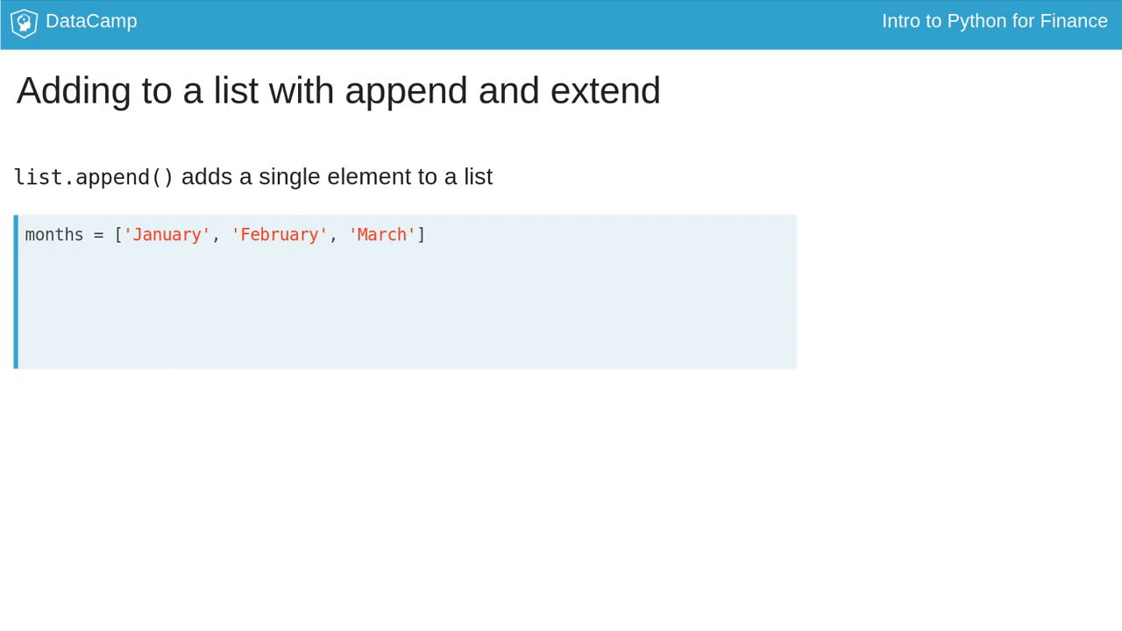
{"action": "type", "text": "months"}
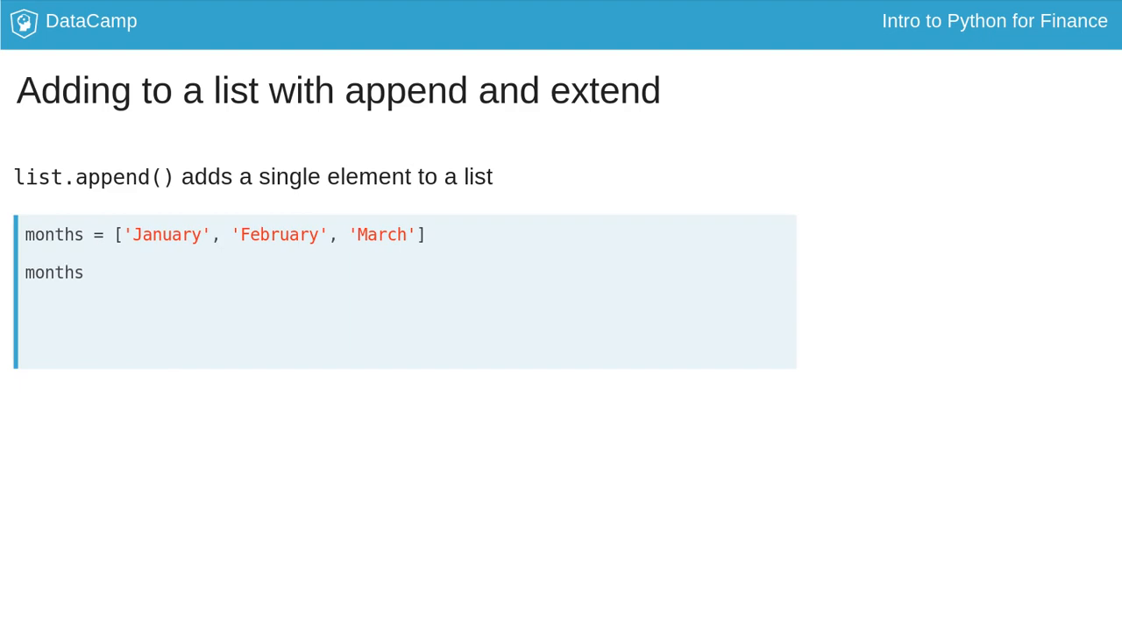
{"action": "type", "text": ".append('April')"}
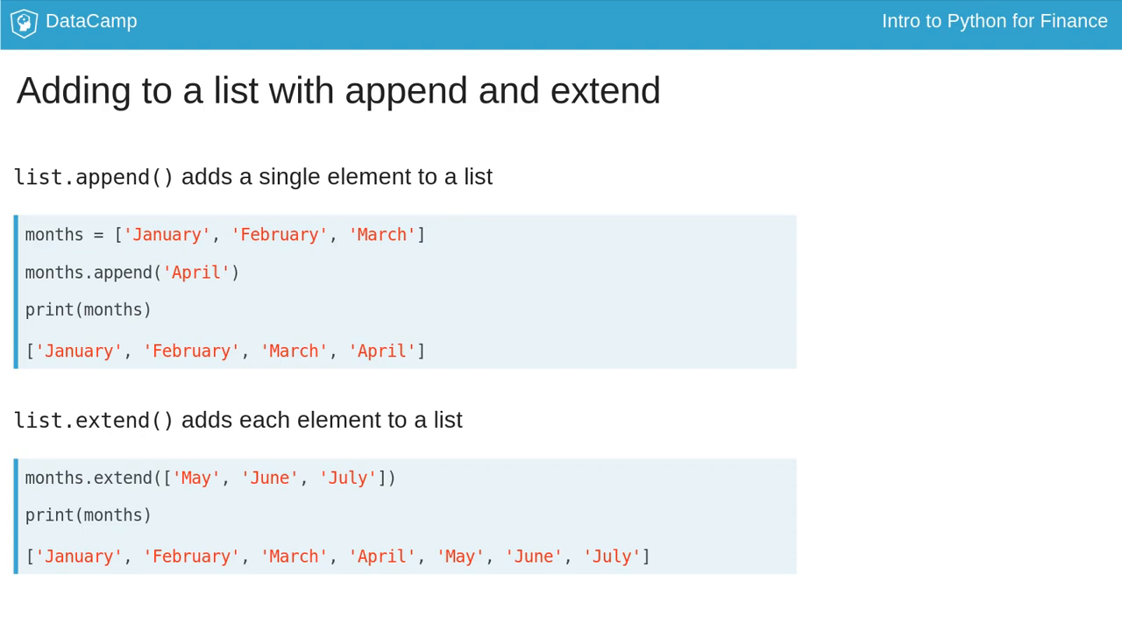
Step: Advance through the smallest-CPI example printing February to the Let's practice! slide
{"action": "key", "text": "Right"}
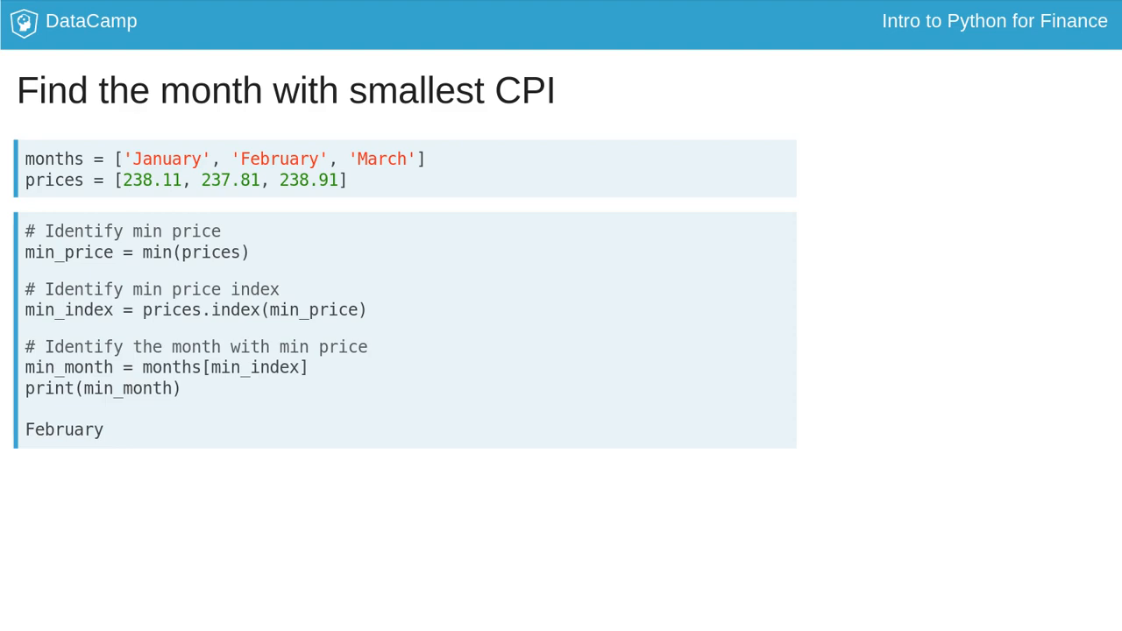
{"action": "key", "text": "Right"}
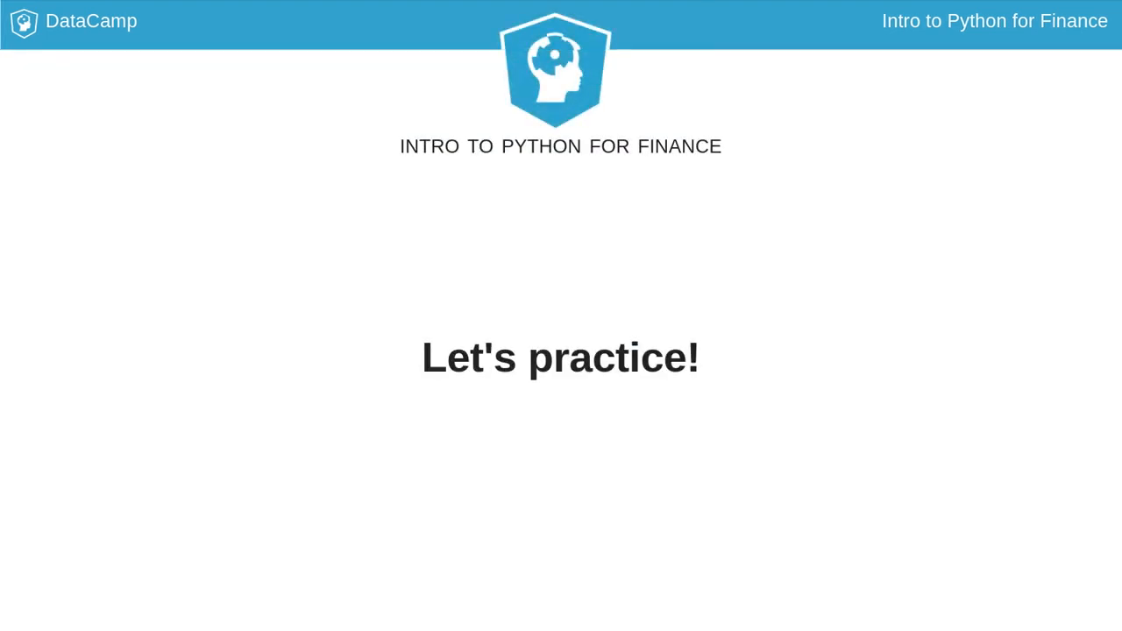